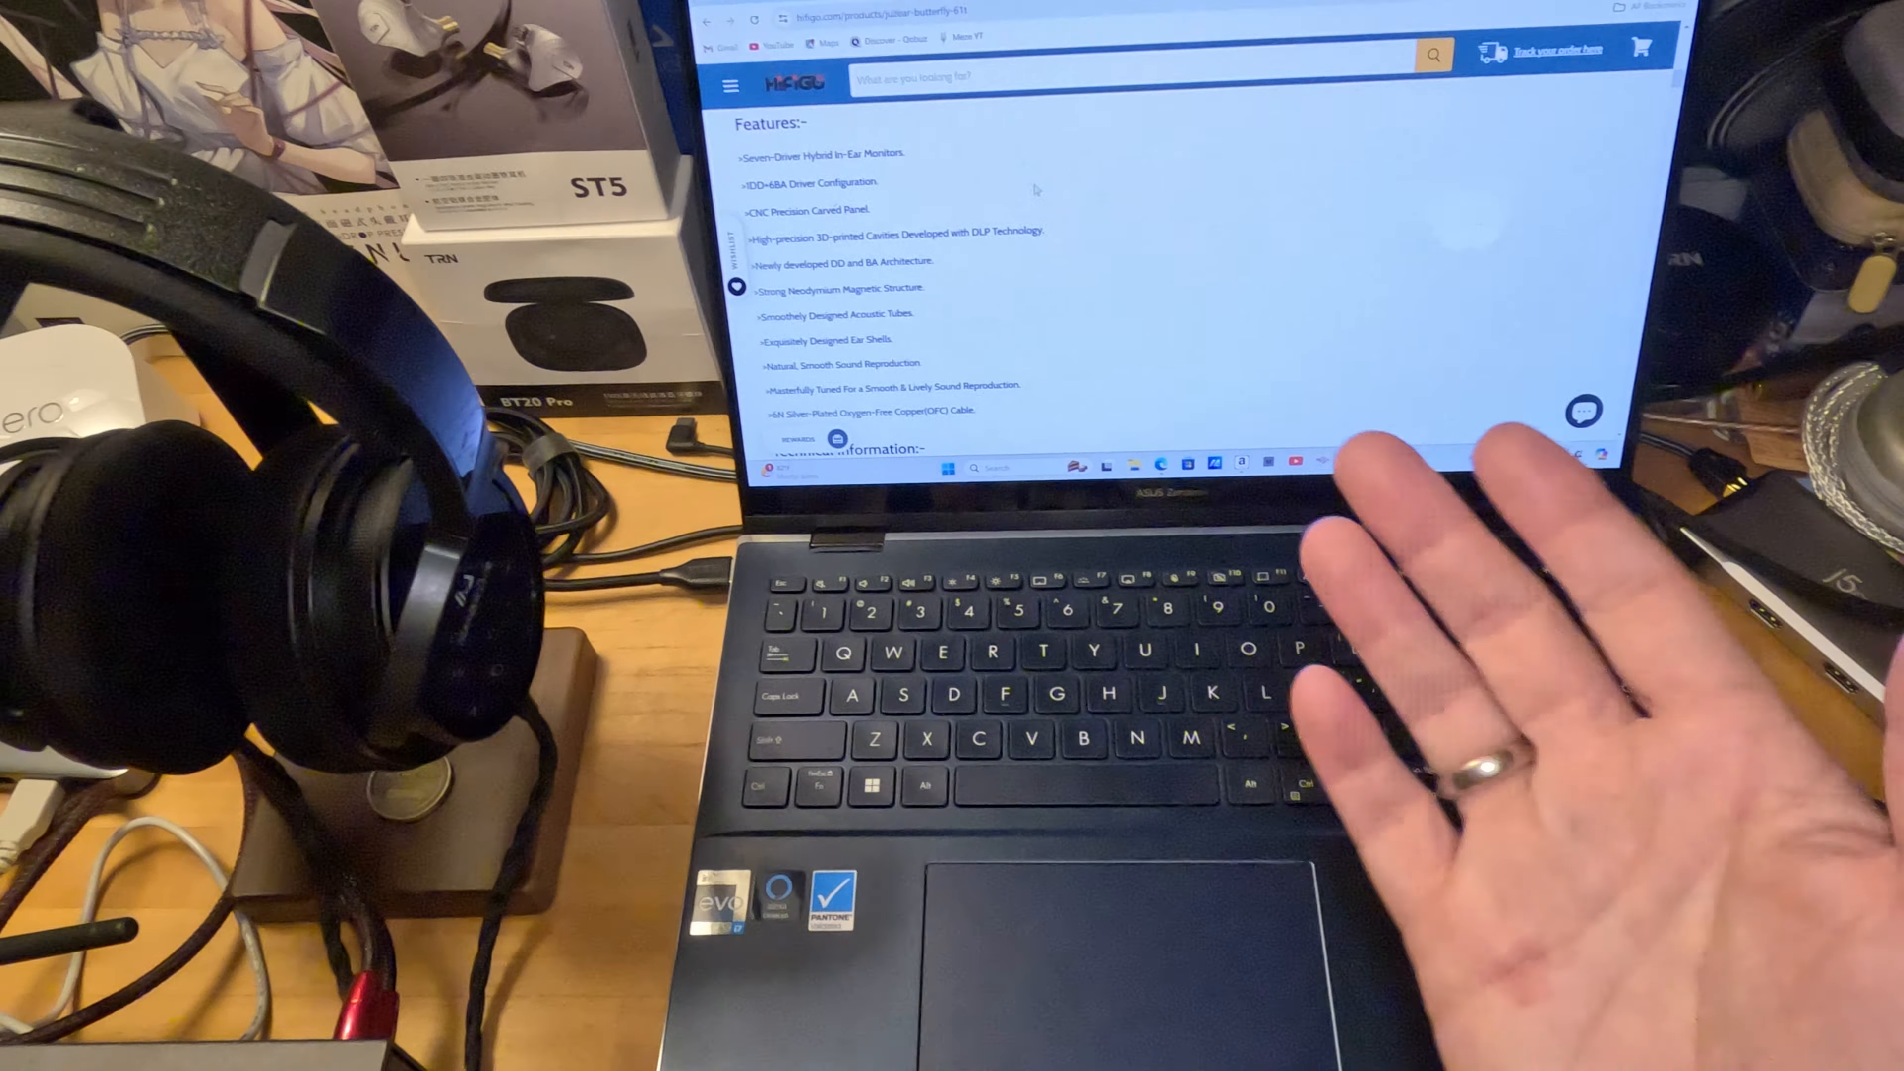
pyautogui.scroll(-3)
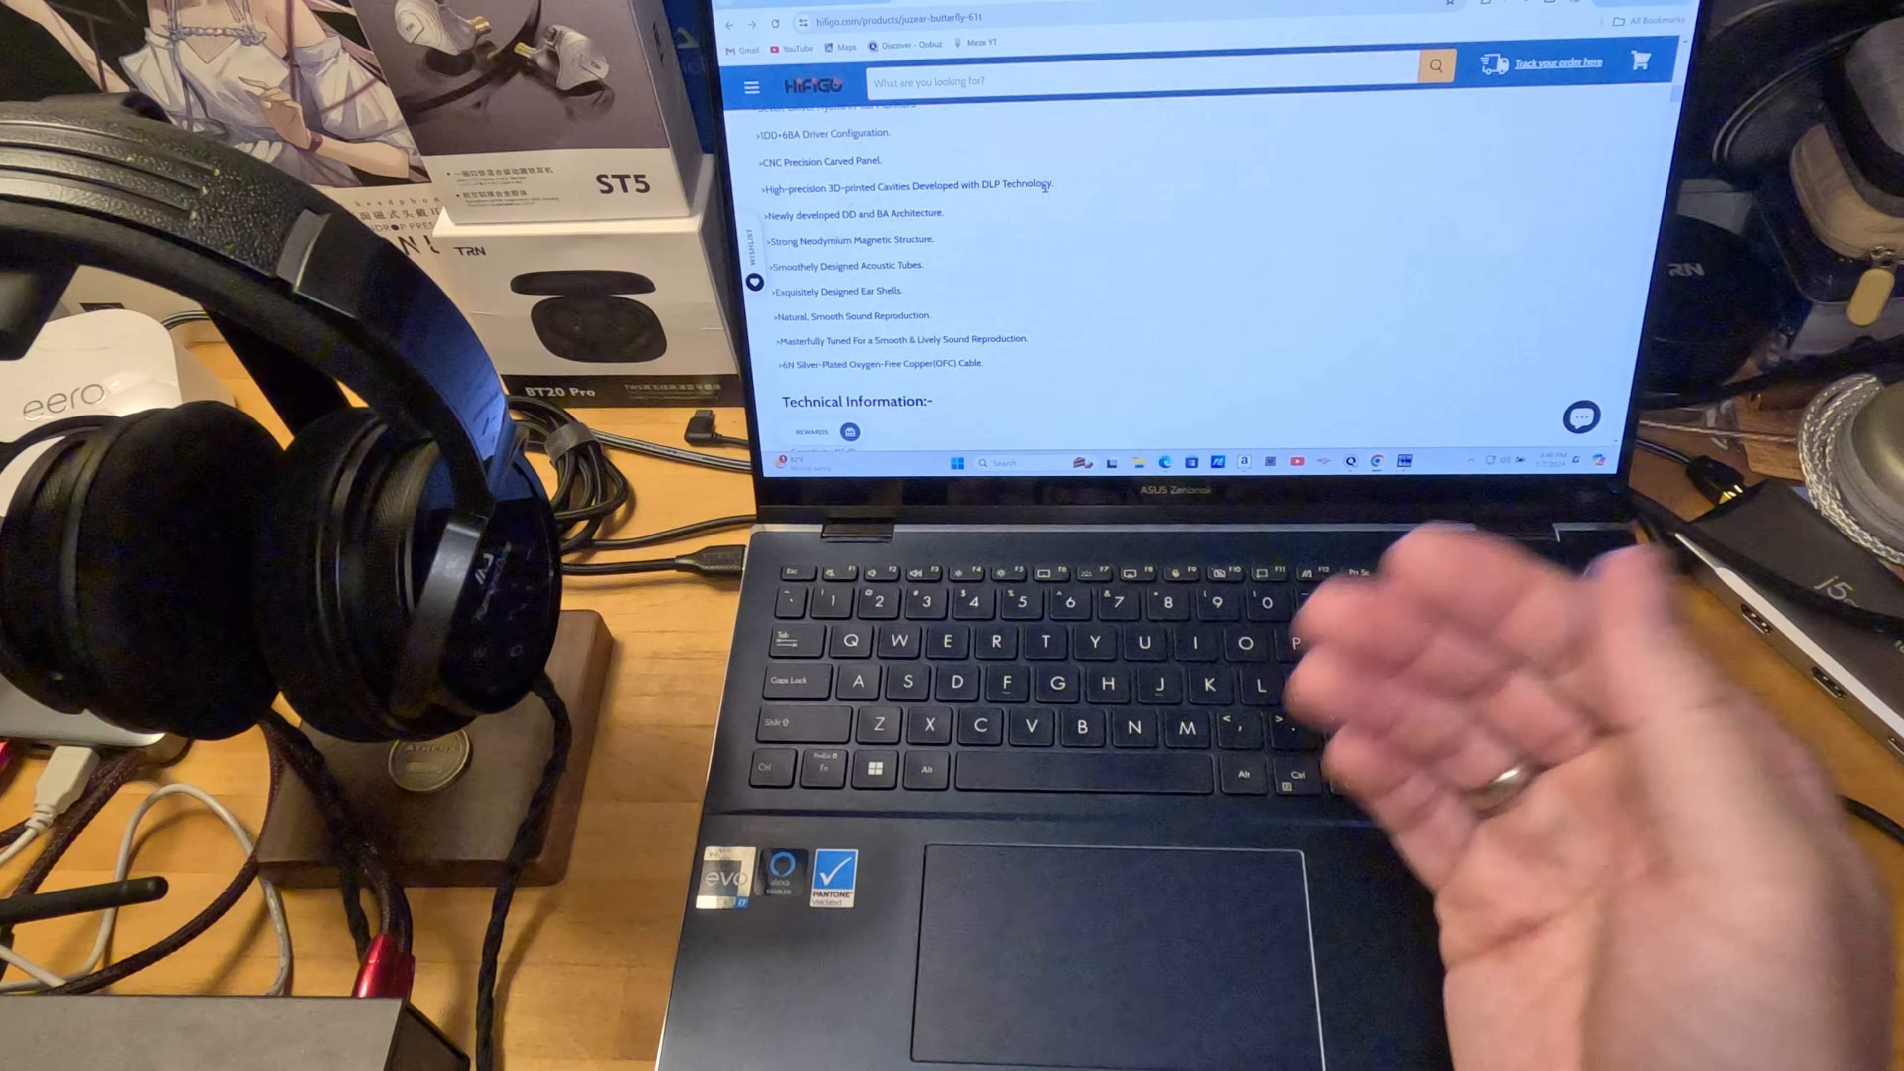
pyautogui.scroll(-3)
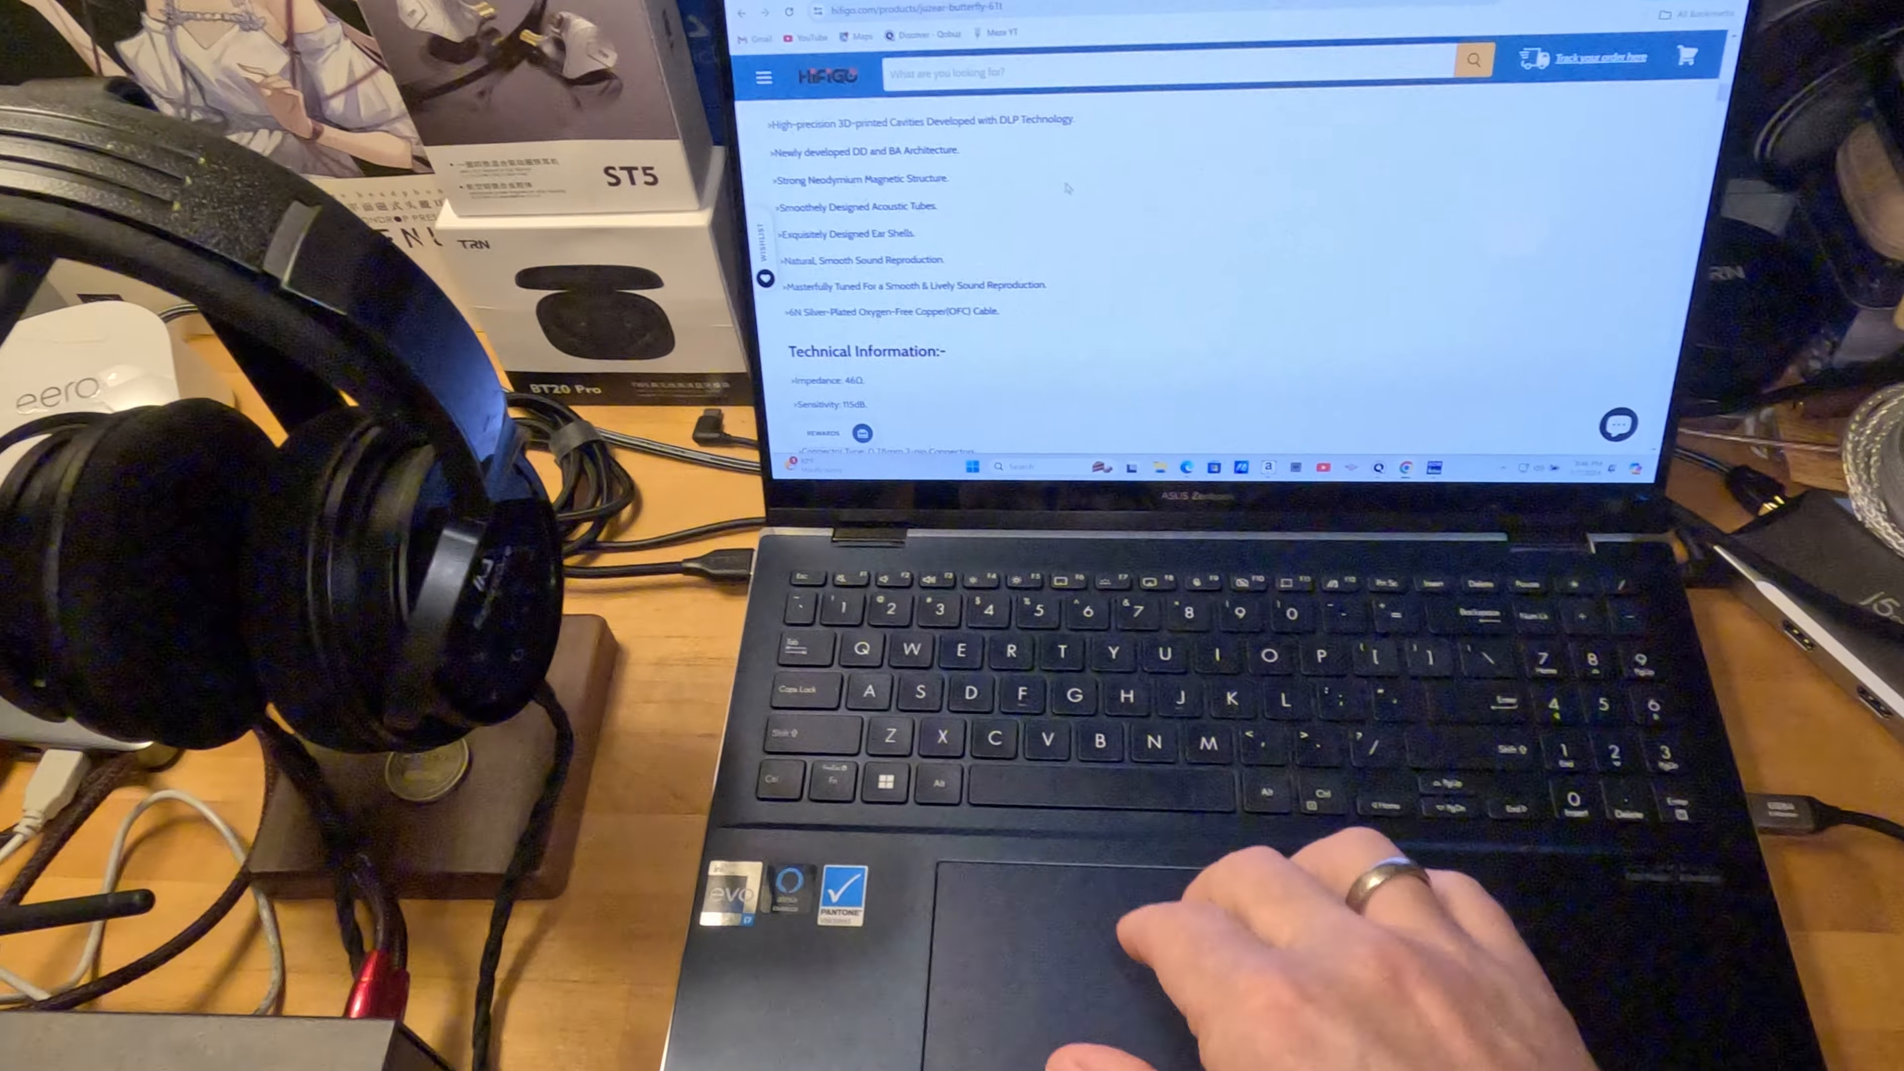
pyautogui.scroll(-3)
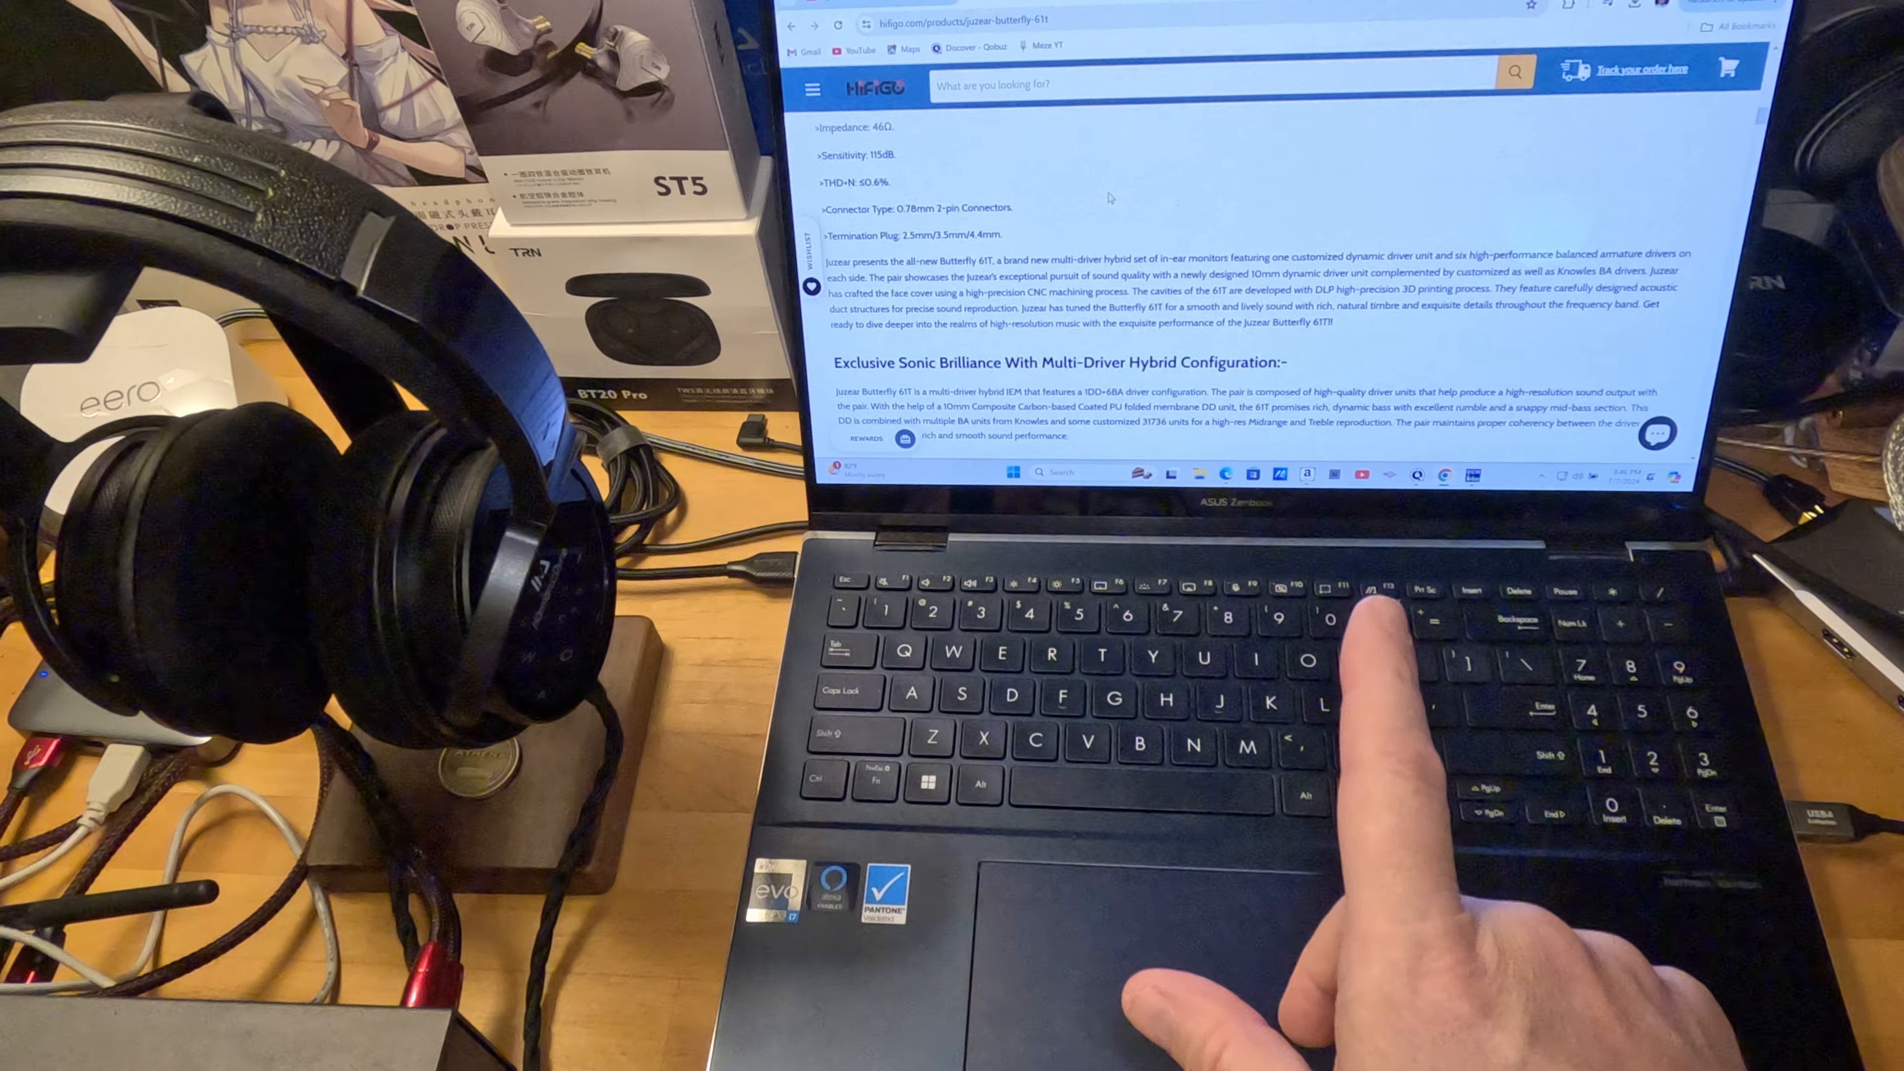